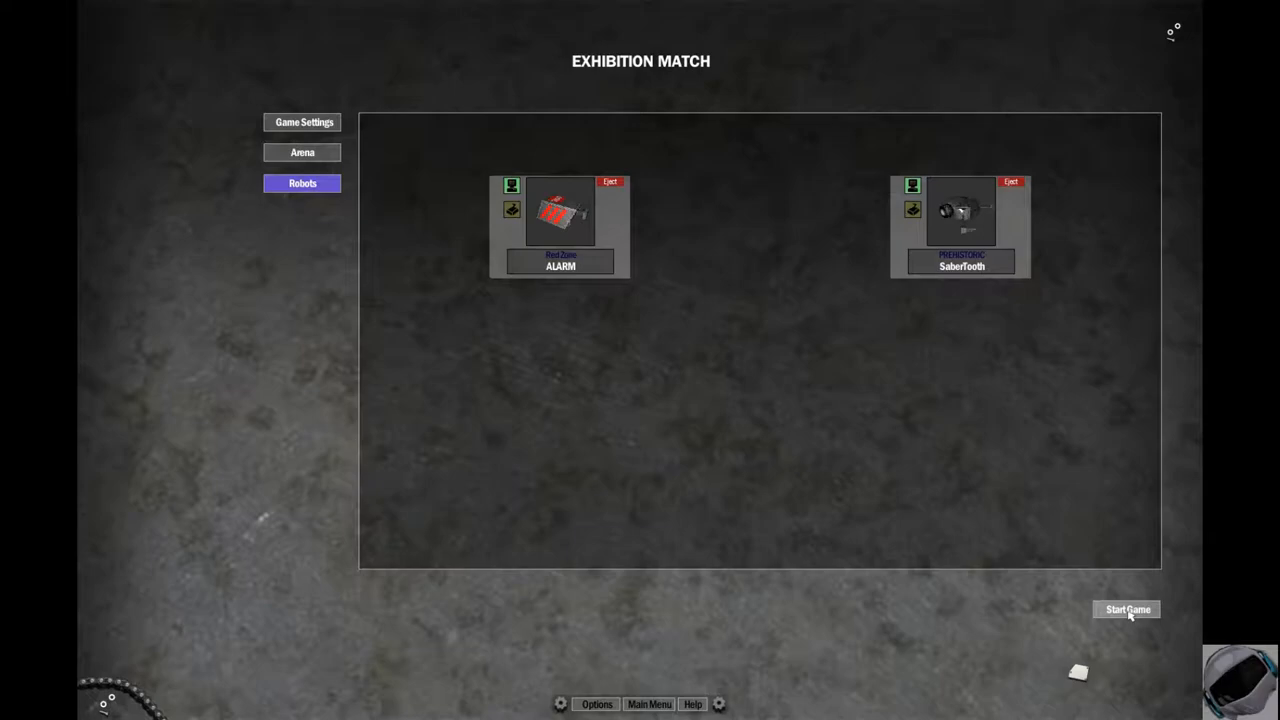
Step: Start the ALARM versus SaberTooth match and let ALARM win 3546 to 704
click(1127, 609)
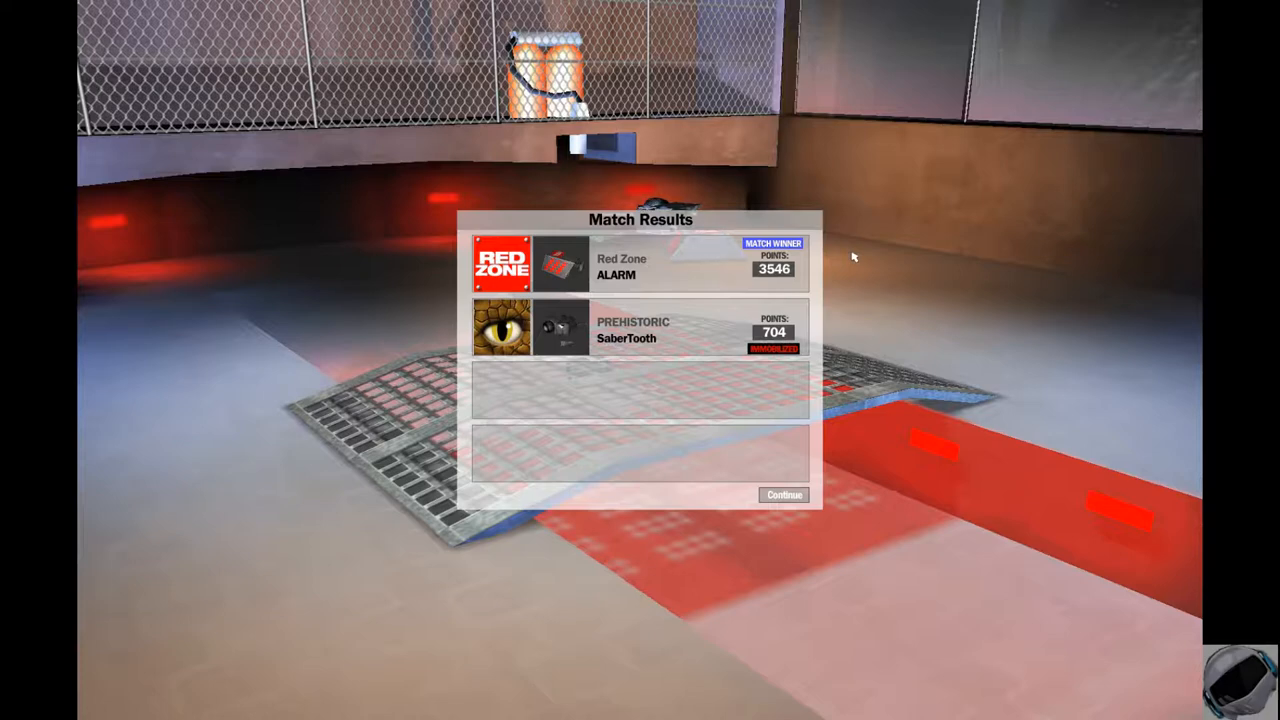
mouse_move(856, 249)
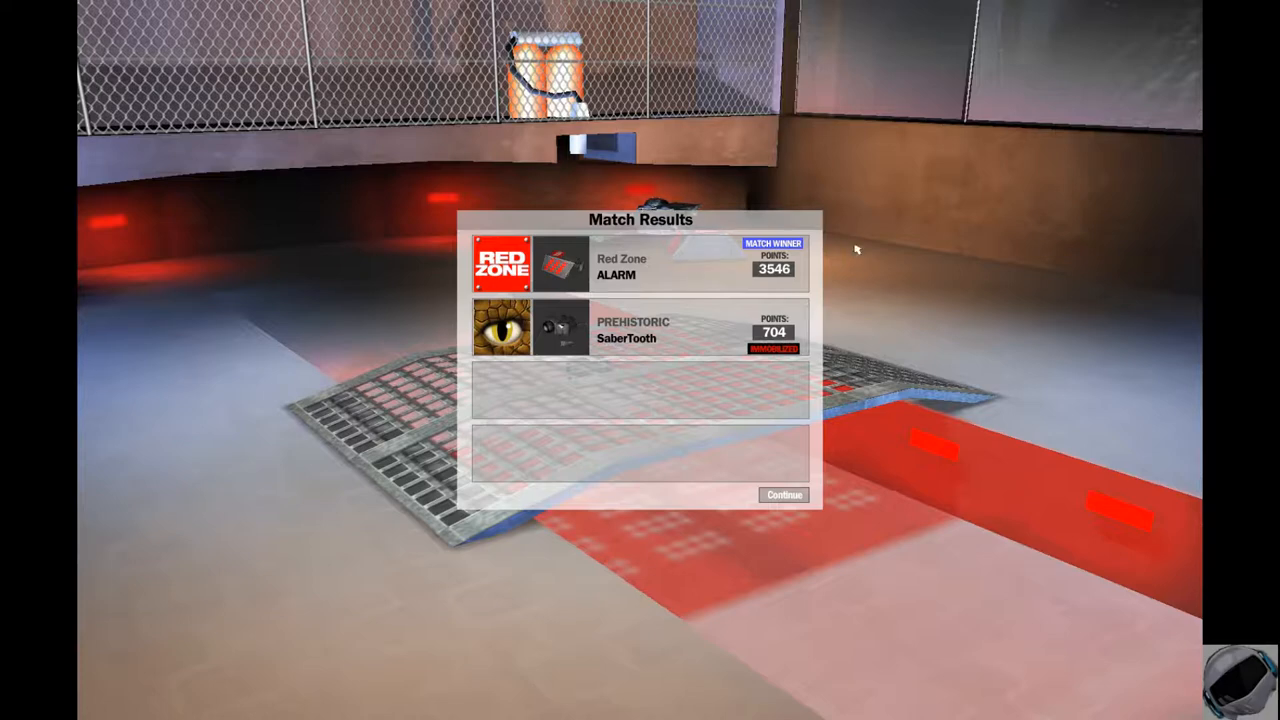
Step: Leave the results and pick The Good ol' Boys' Mud Runner and Team Dragon's Bushido
click(784, 495)
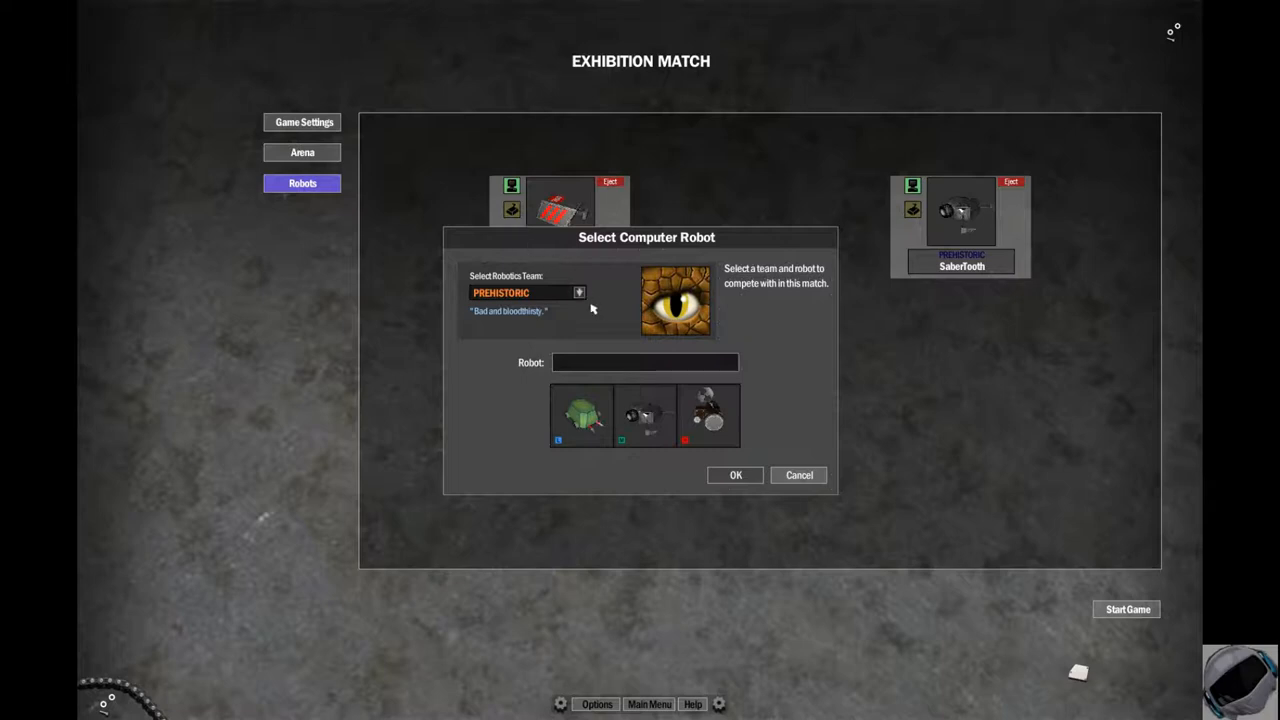
click(578, 292)
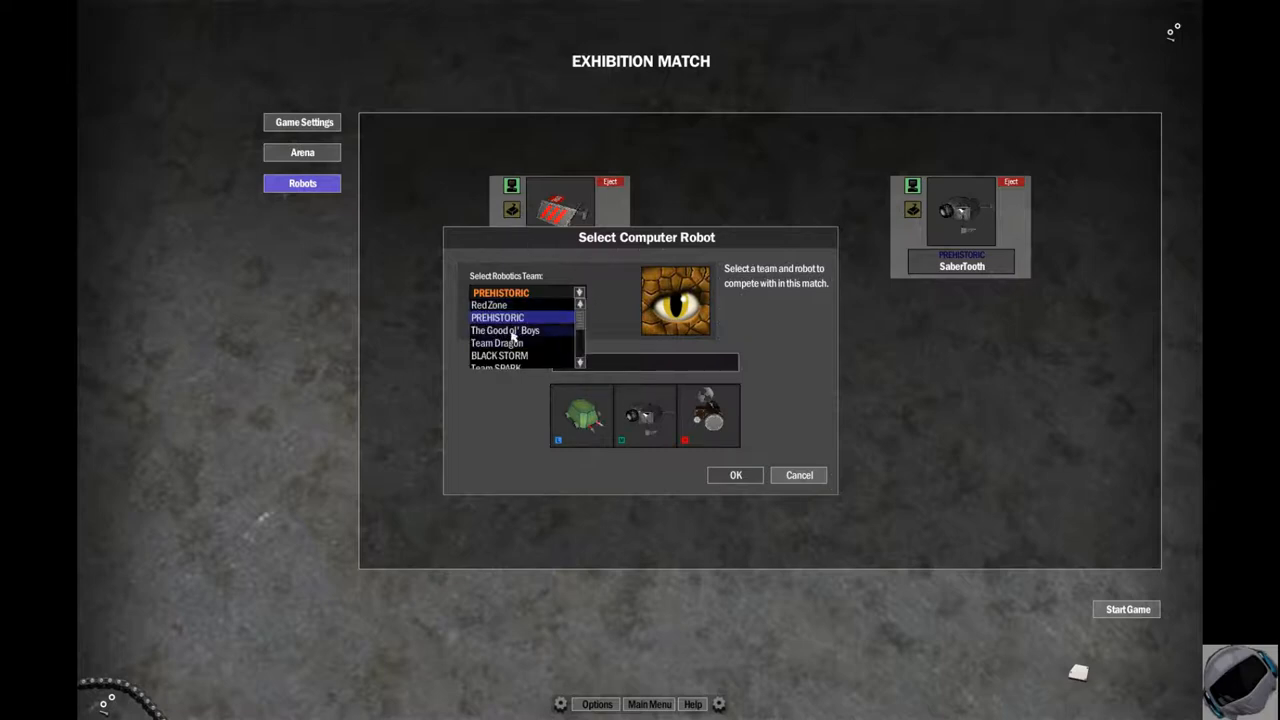
click(505, 330)
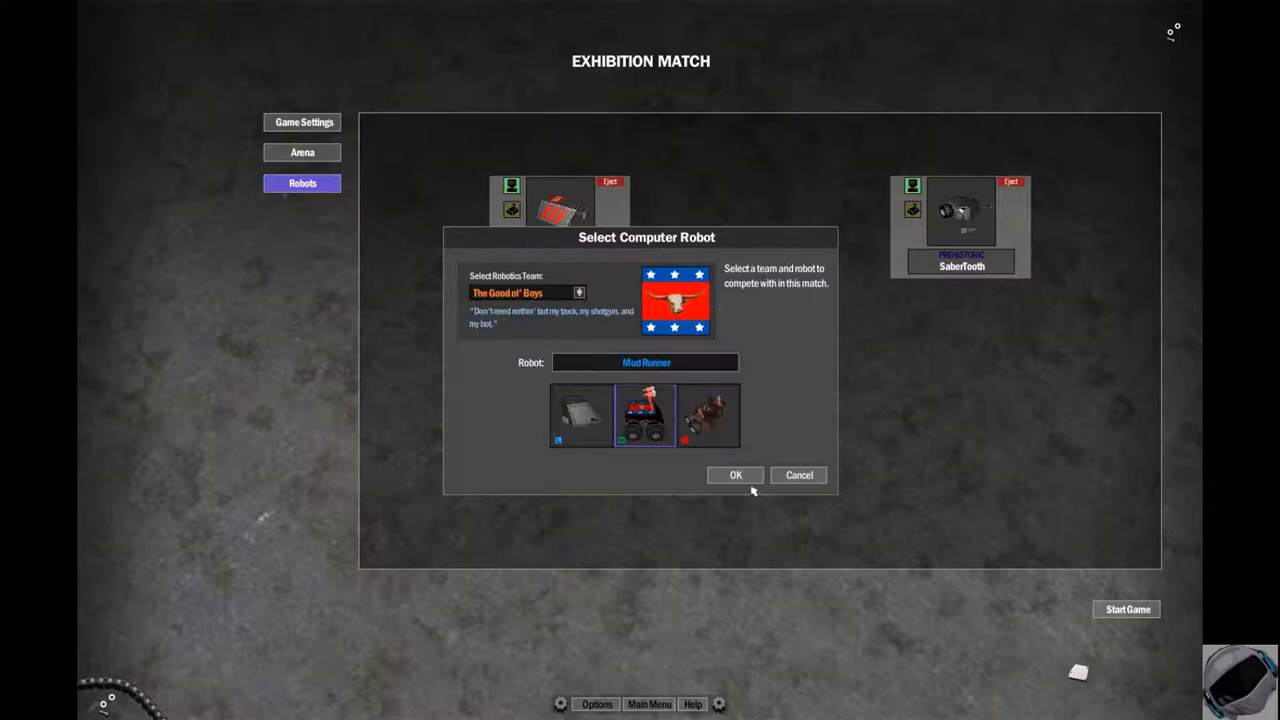
click(735, 475)
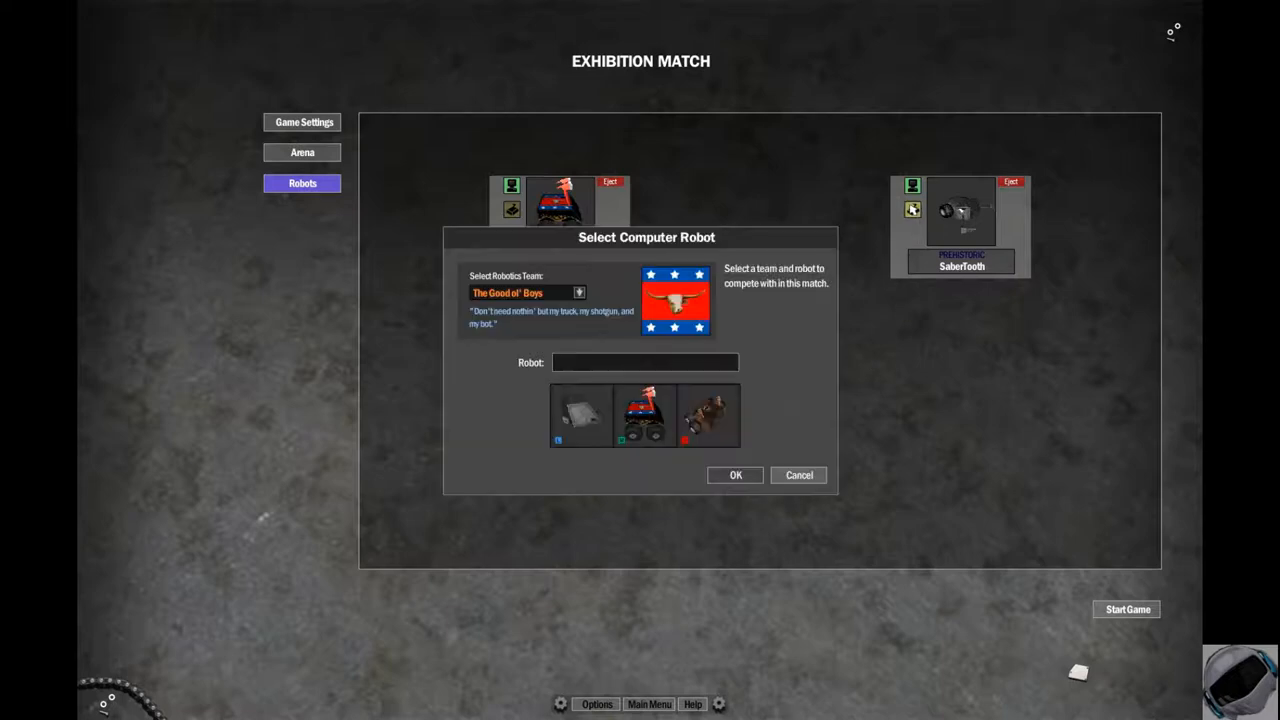
click(579, 292)
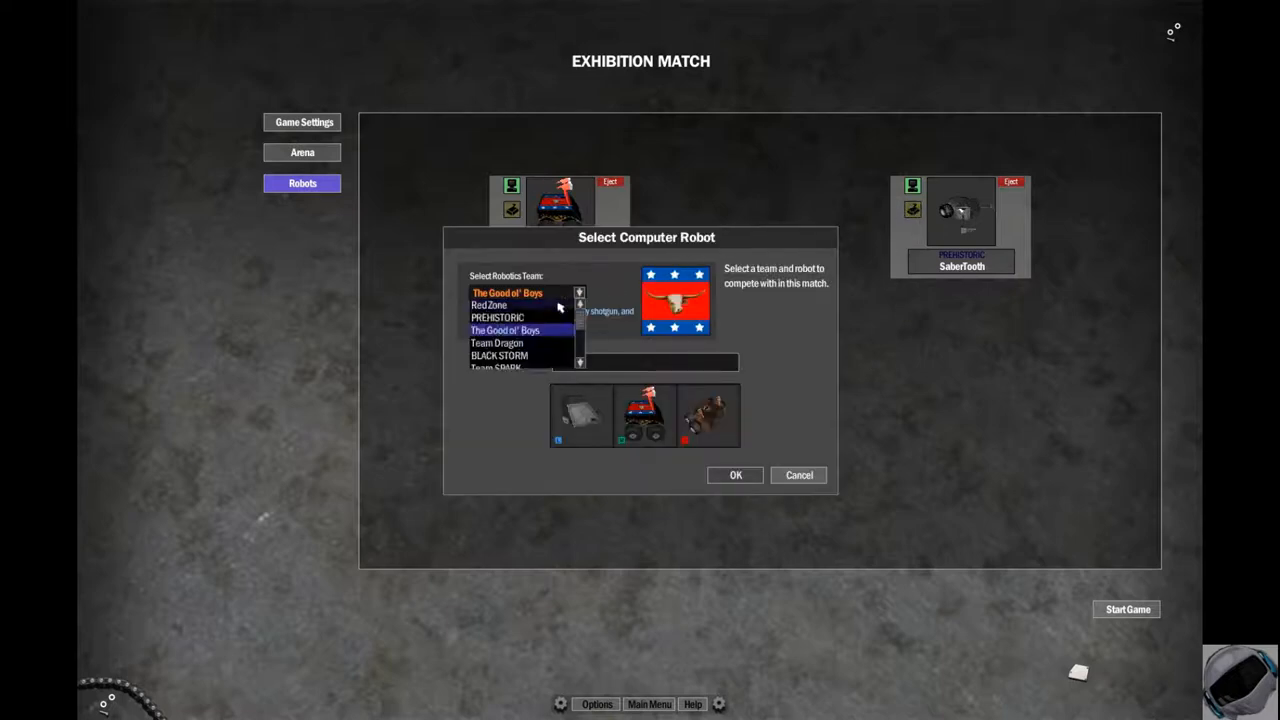
click(496, 343)
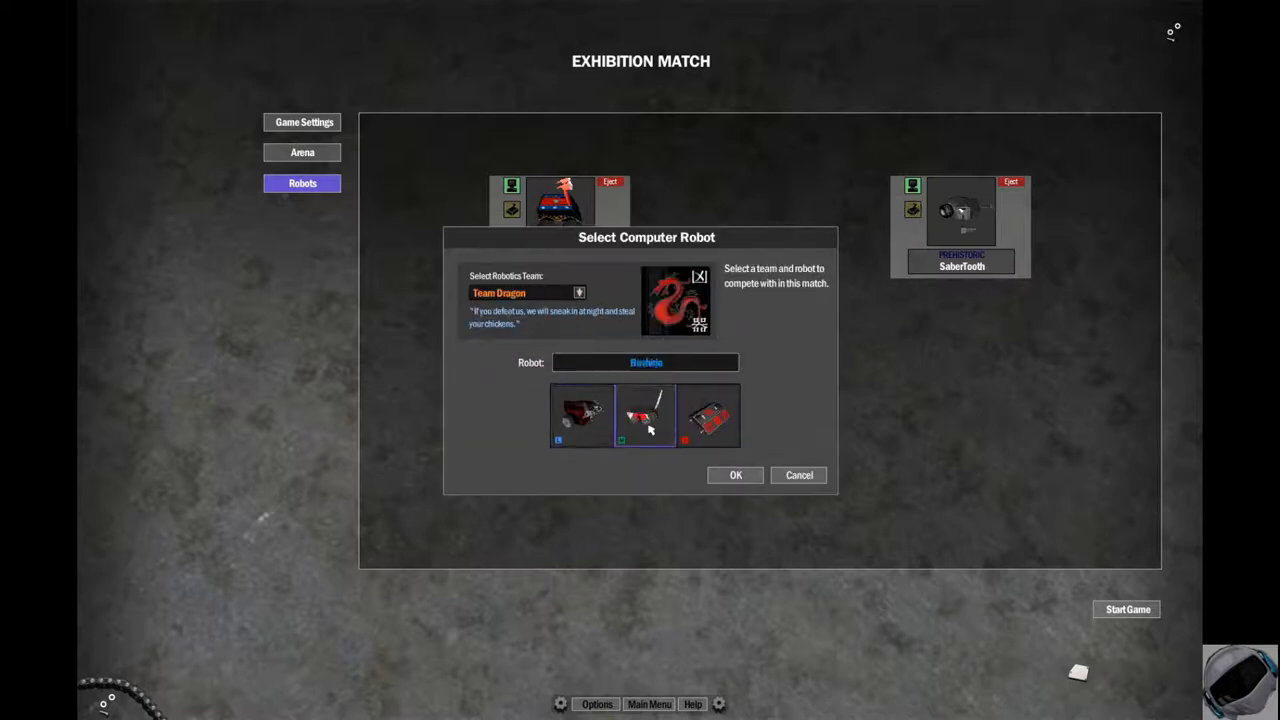
click(735, 475)
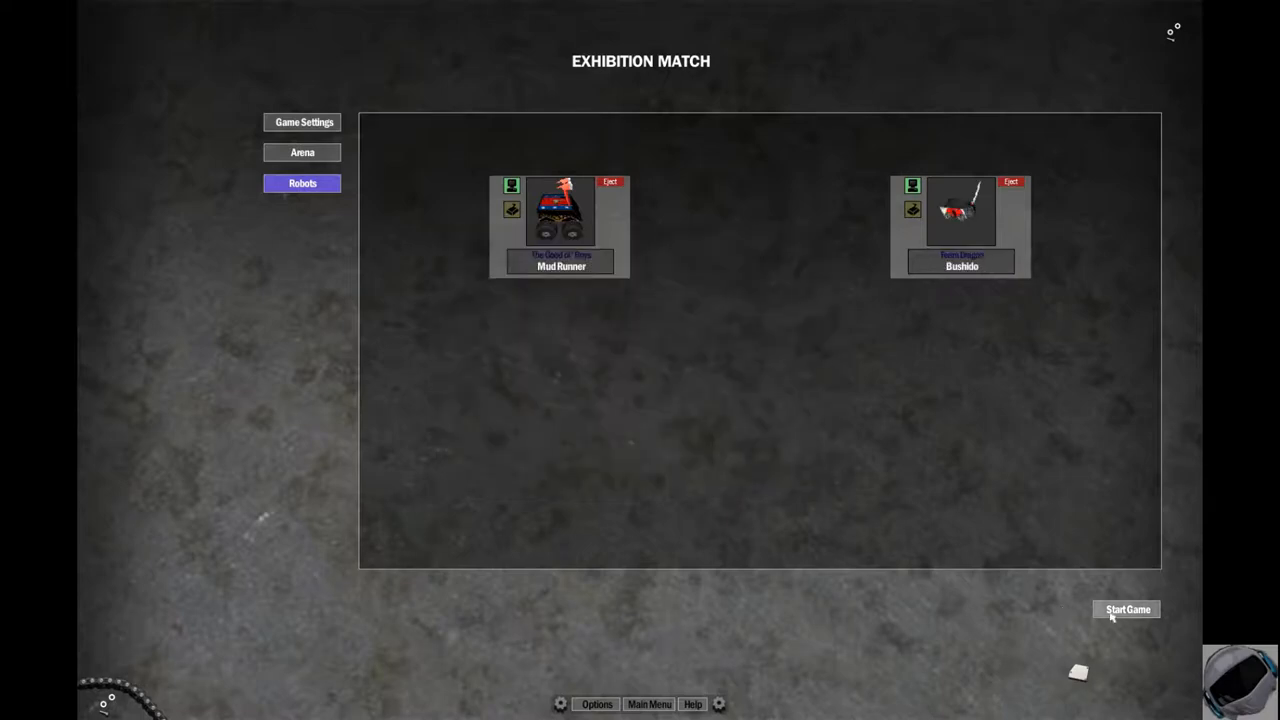
Step: Start the Mud Runner versus Bushido match and let Mud Runner win
click(1126, 609)
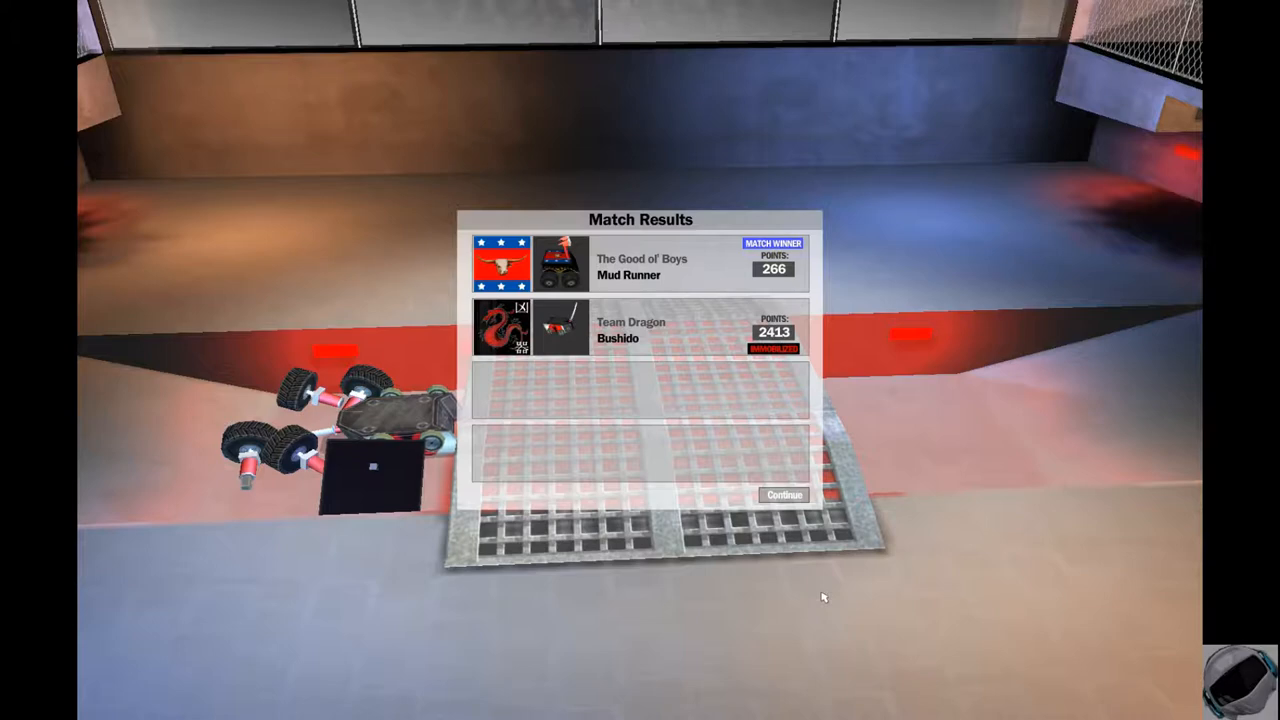
mouse_move(784, 495)
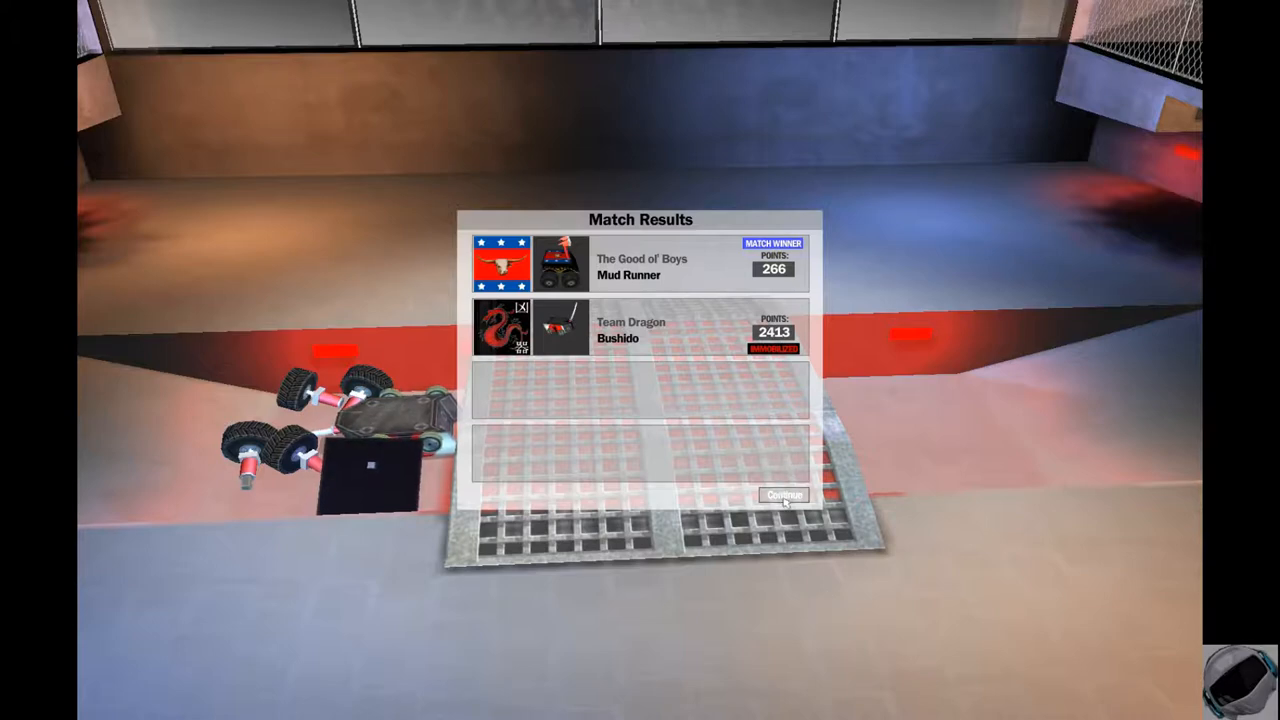
Step: Return to match setup and put BLACK STORM's Devil into a robot slot
click(783, 494)
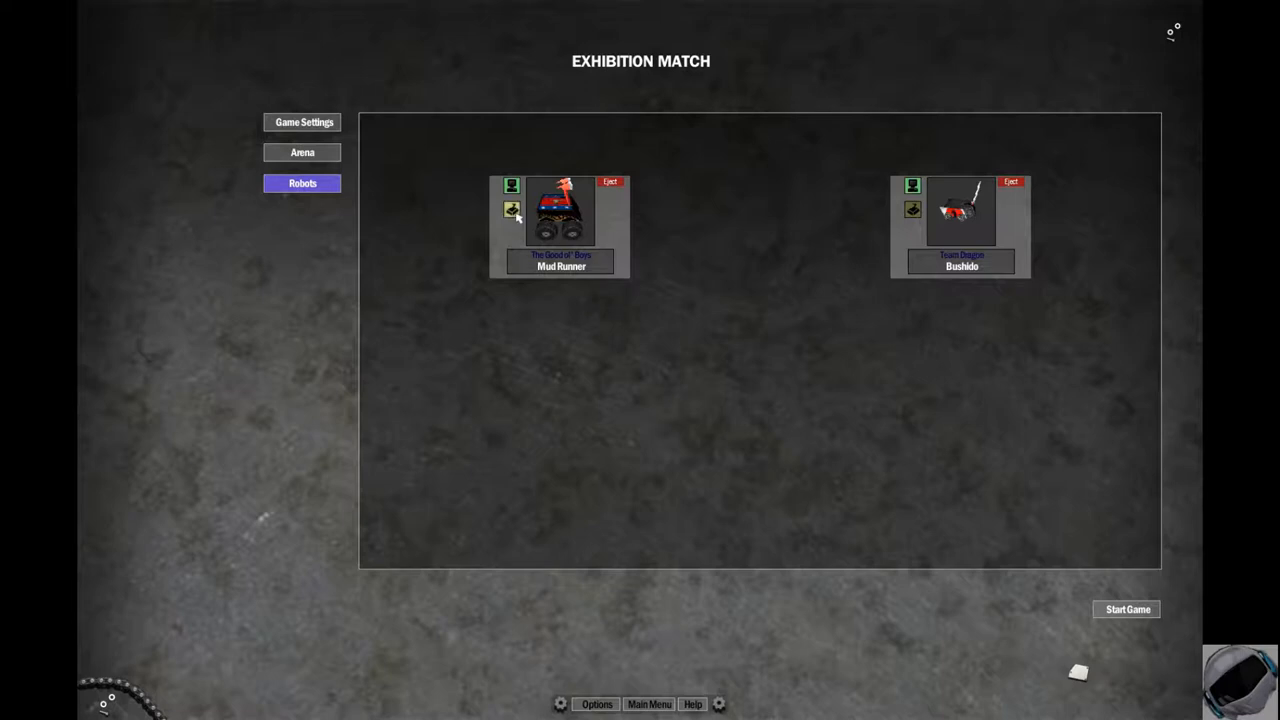
click(512, 210)
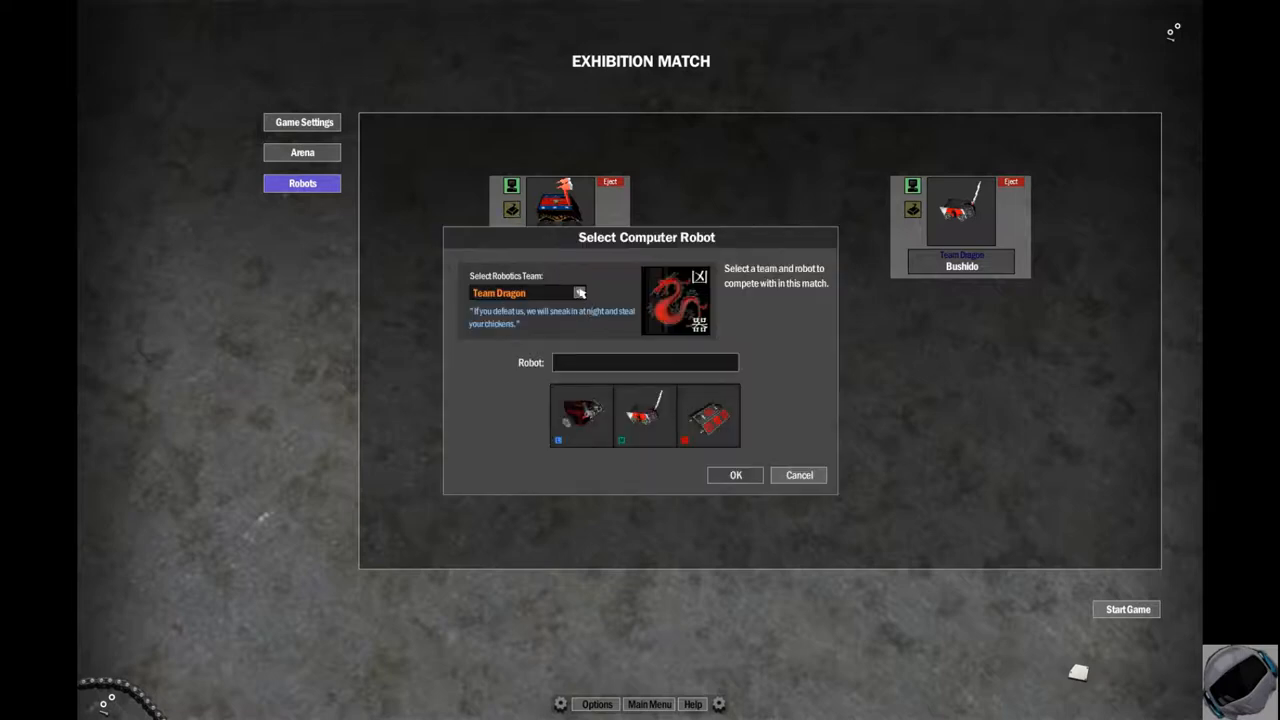
click(580, 292)
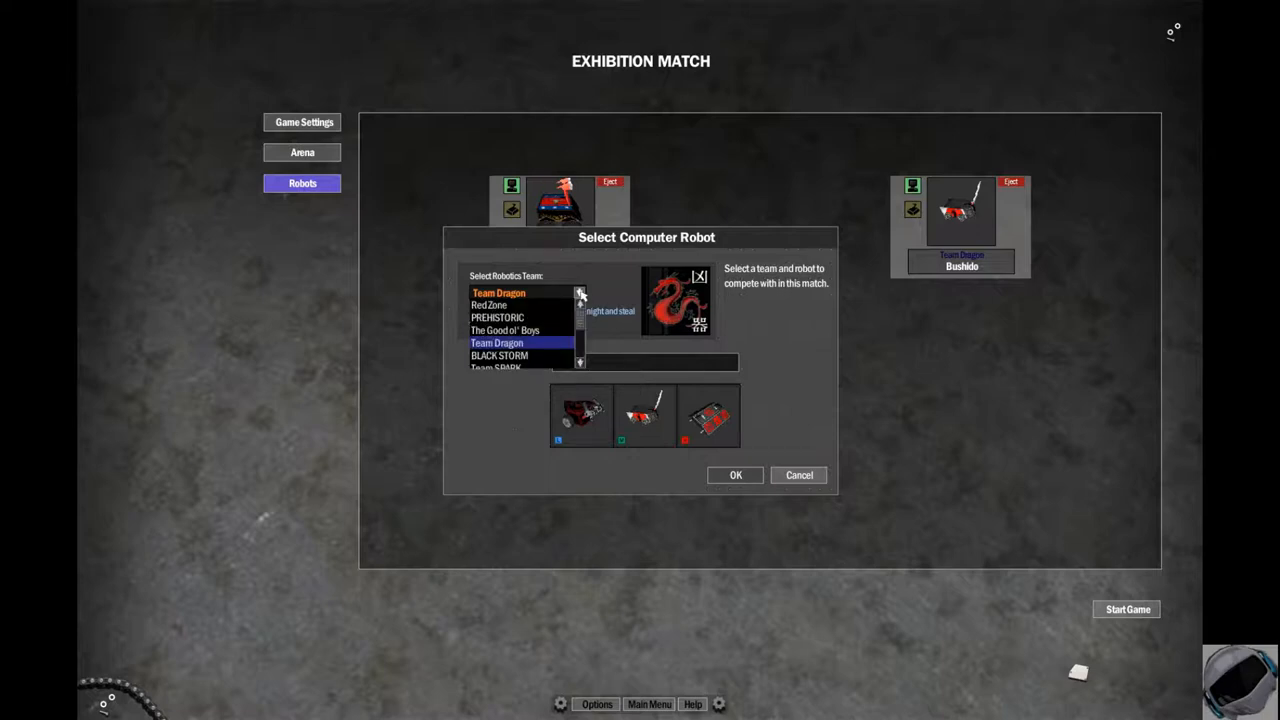
click(499, 355)
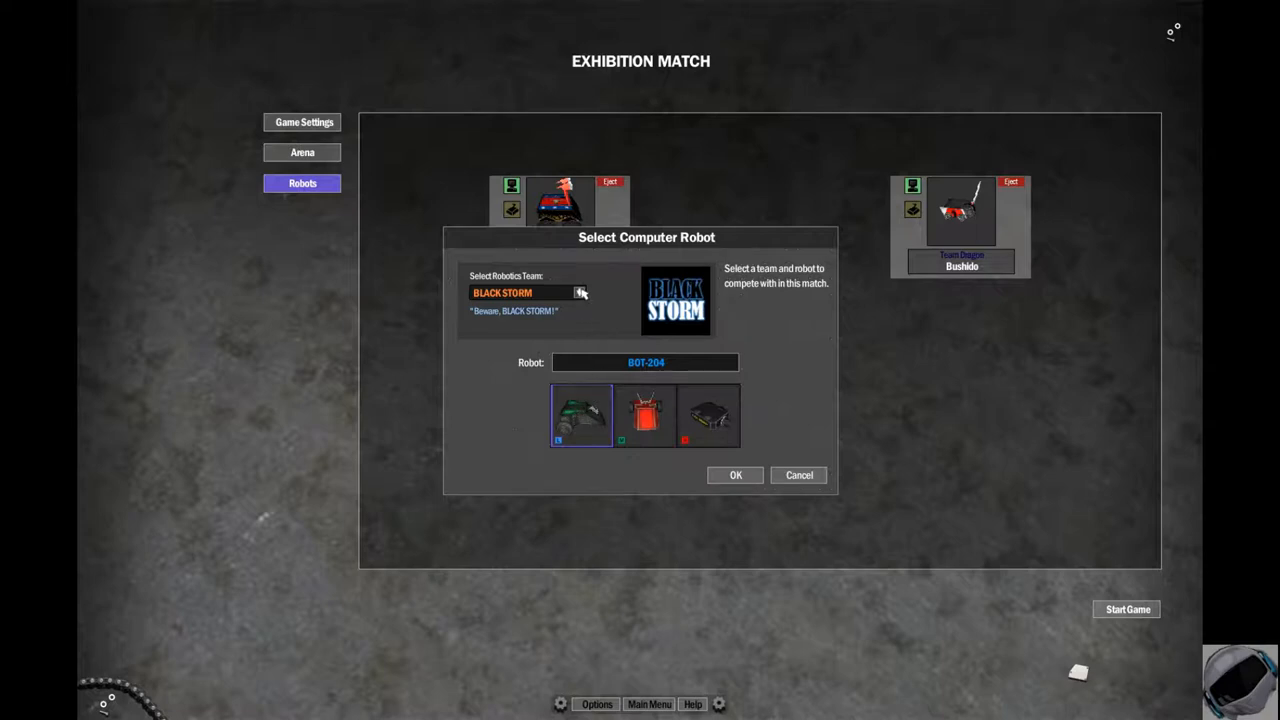
click(579, 292)
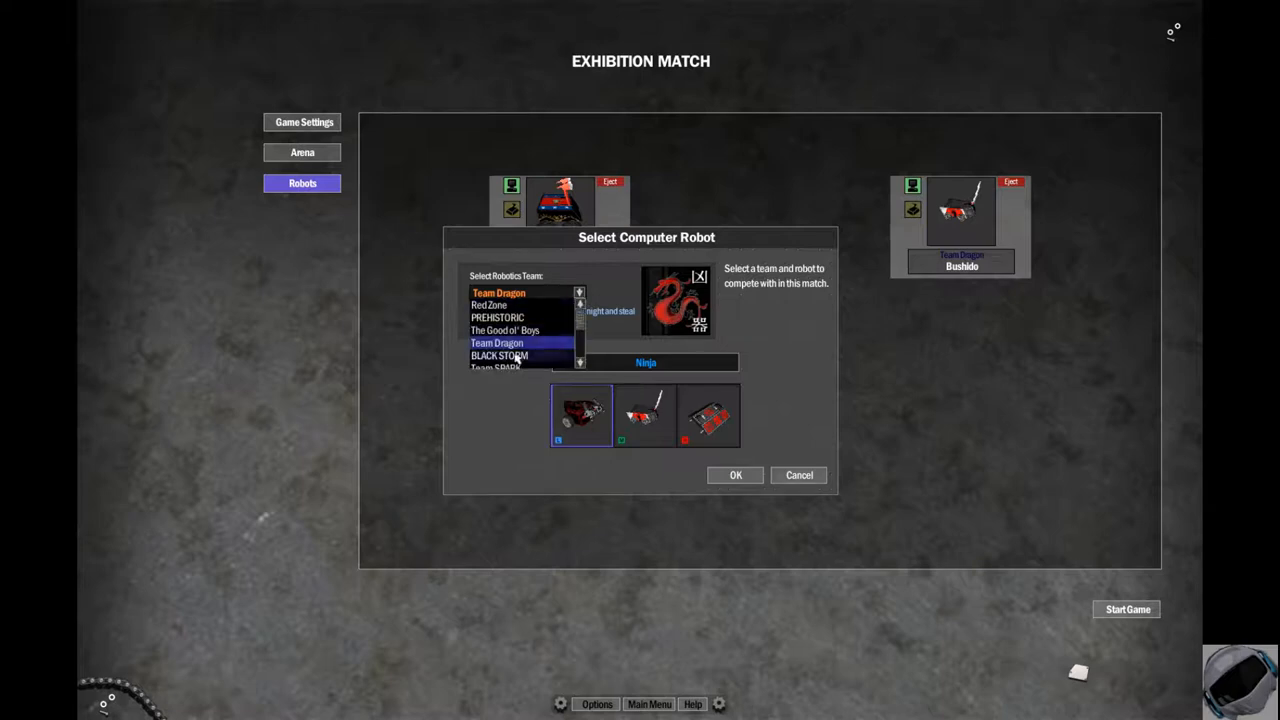
click(500, 342)
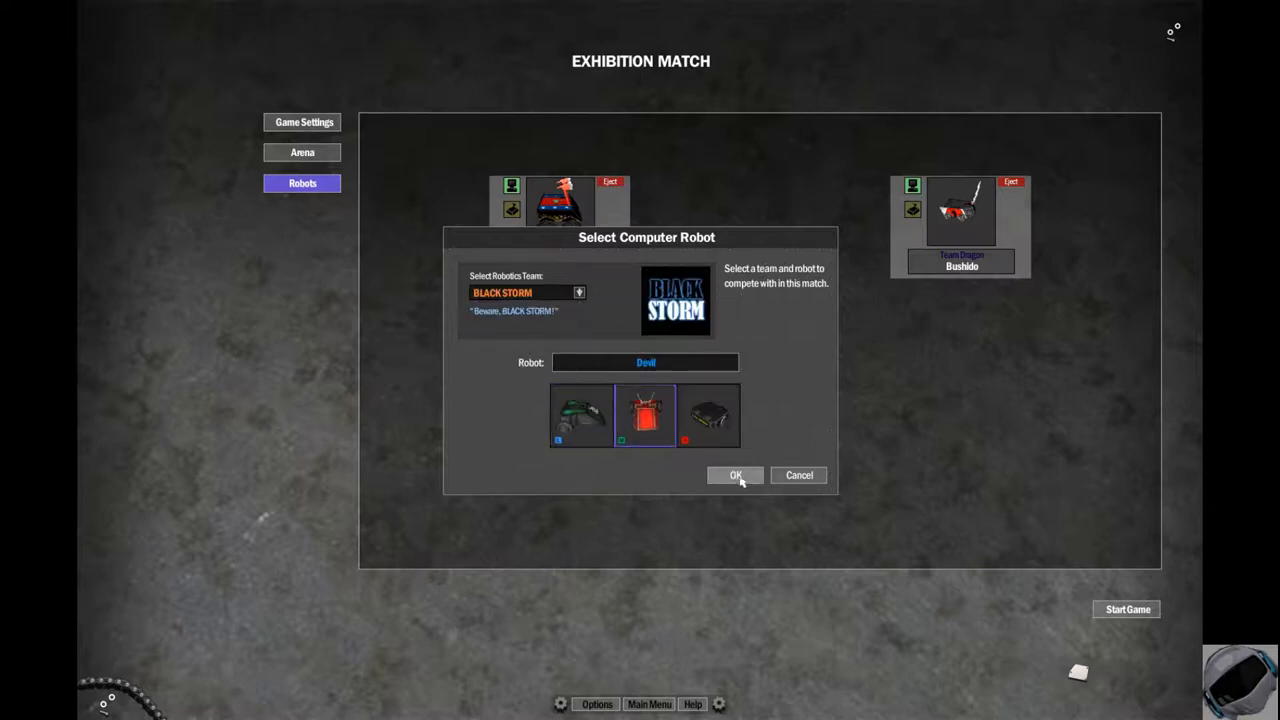
click(735, 475)
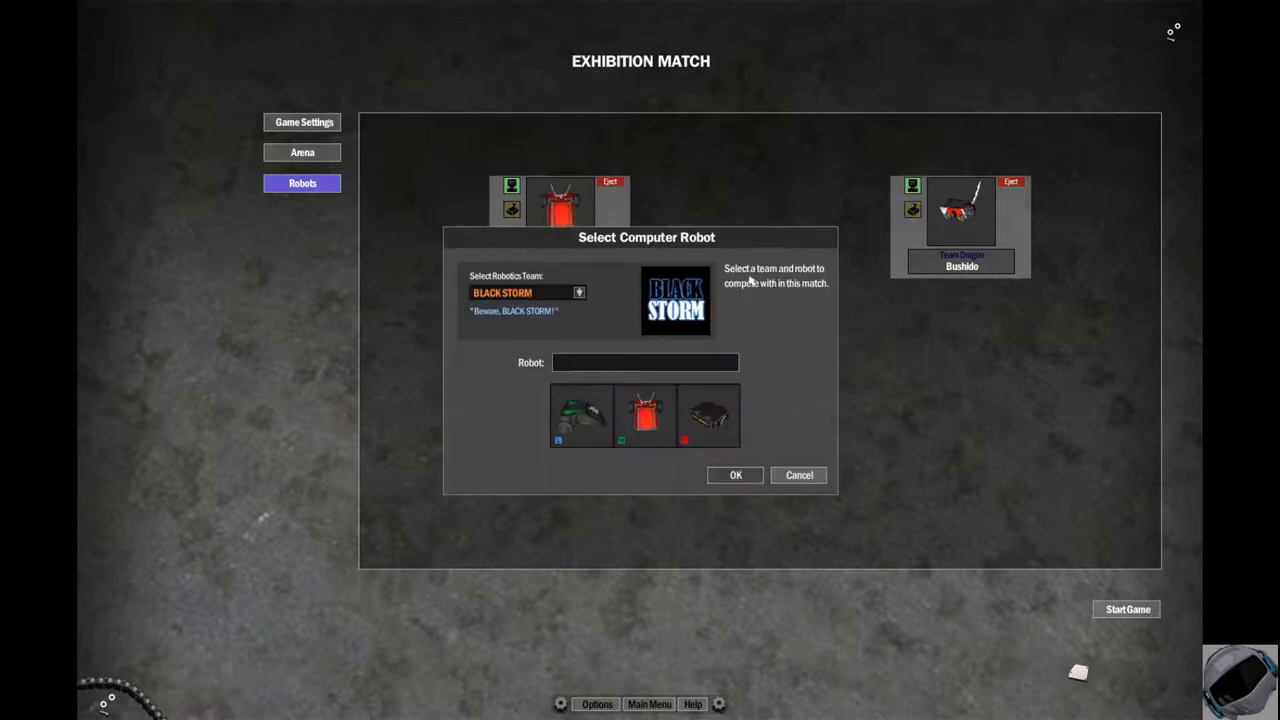
Step: Choose Team SPARK's The Boxer as Devil's opponent and start the match
click(578, 292)
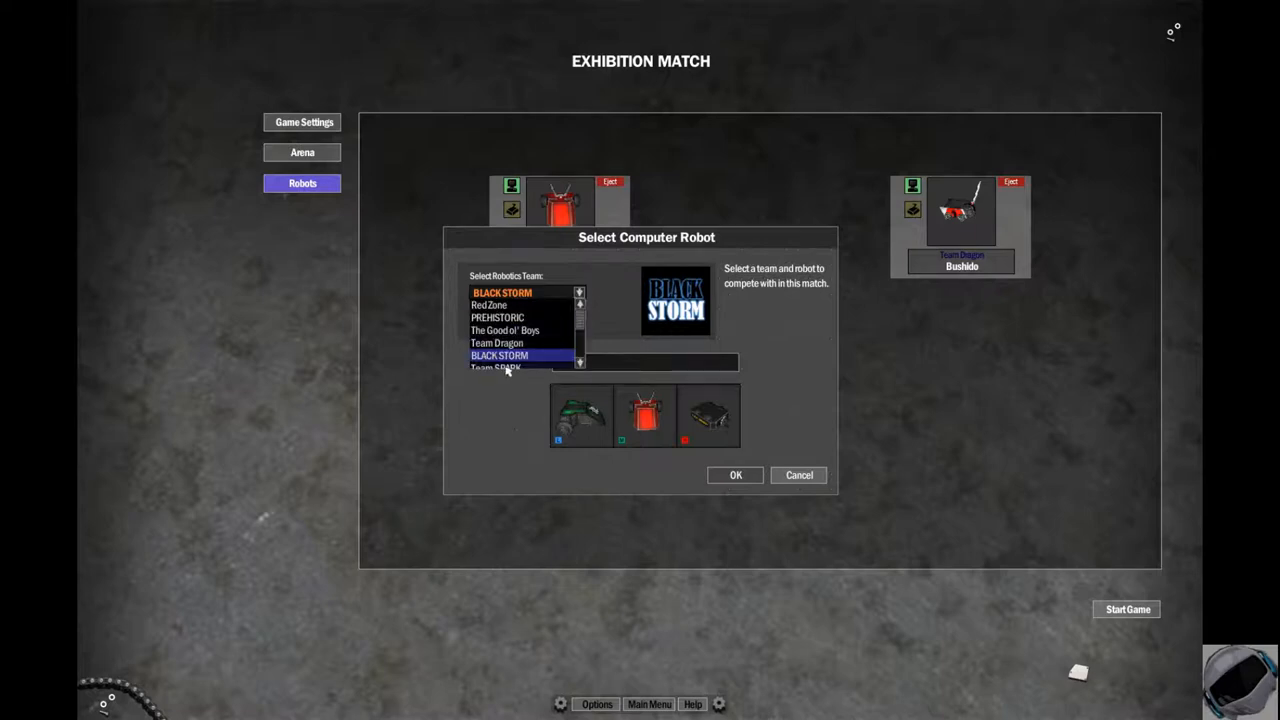
click(495, 366)
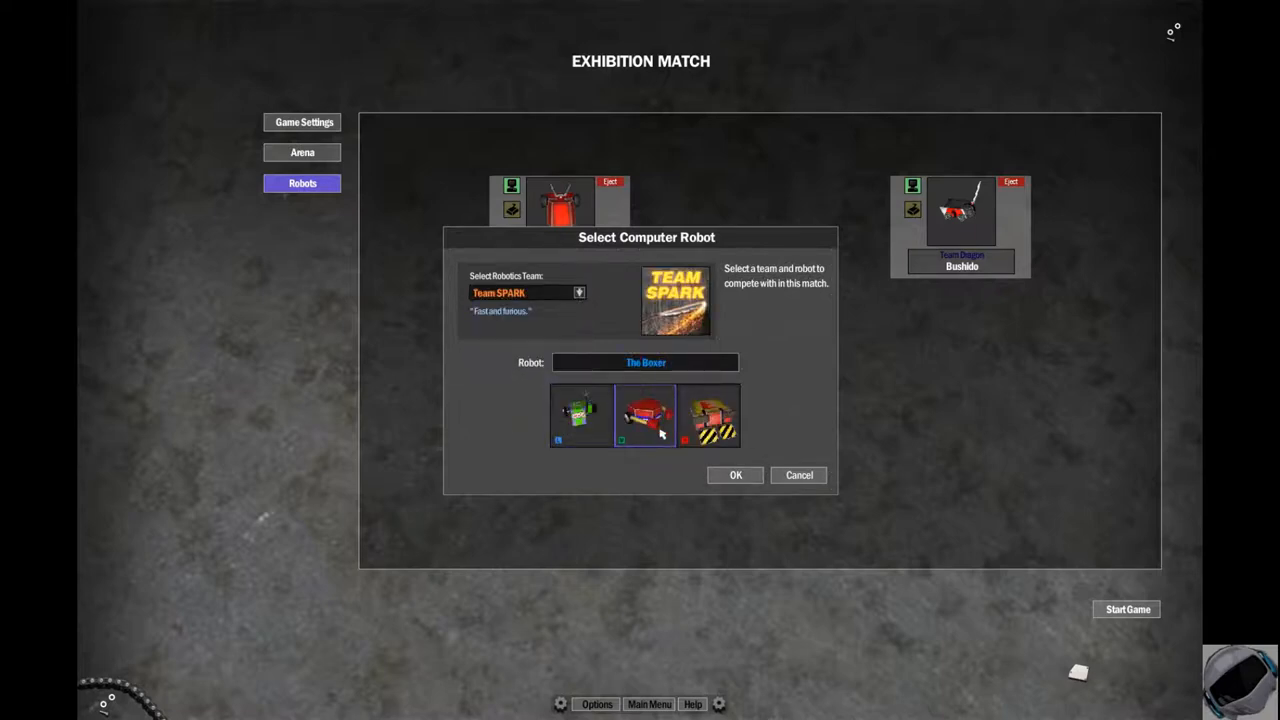
click(735, 475)
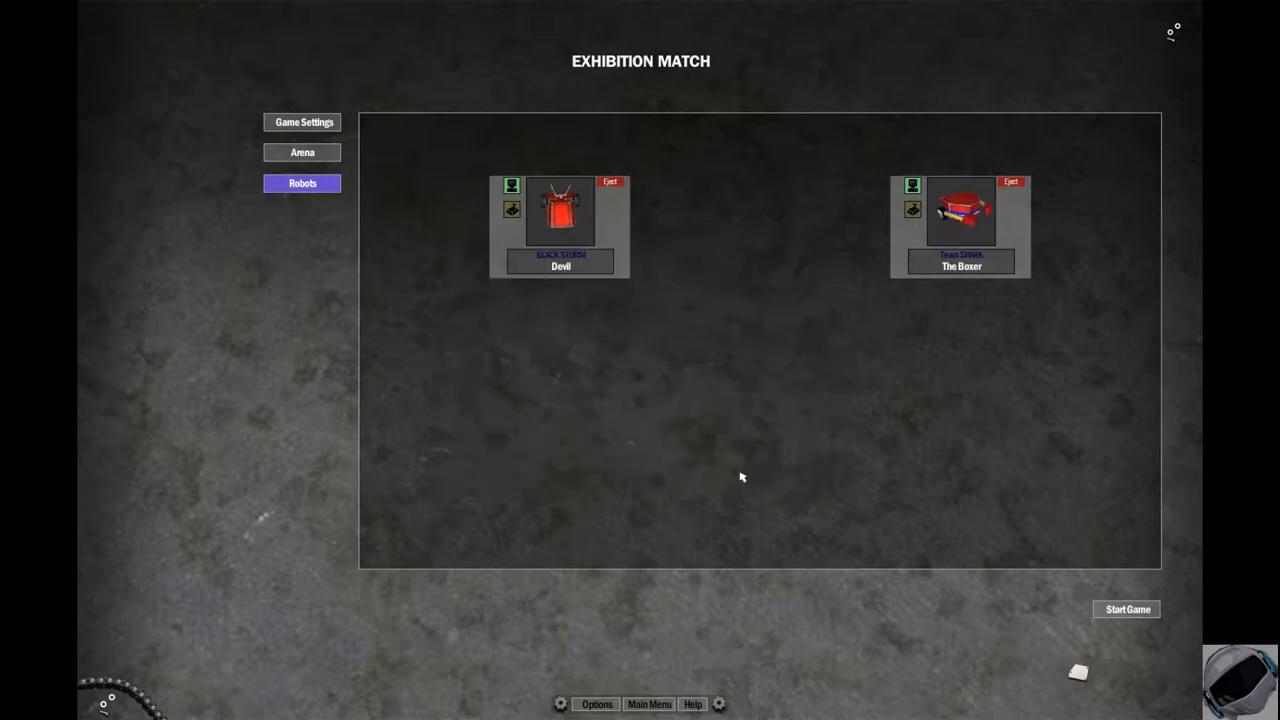
click(1127, 609)
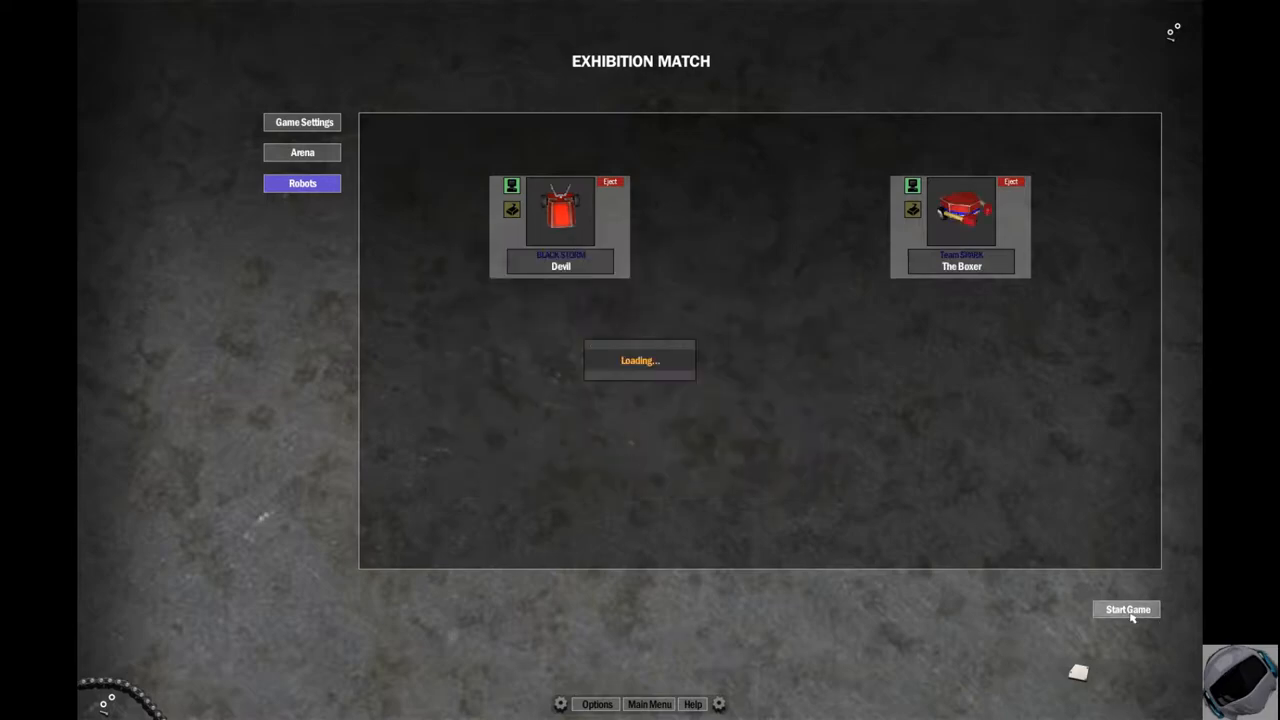
Step: Watch the Devil versus The Boxer match until The Boxer wins 4867 to 537
click(1126, 609)
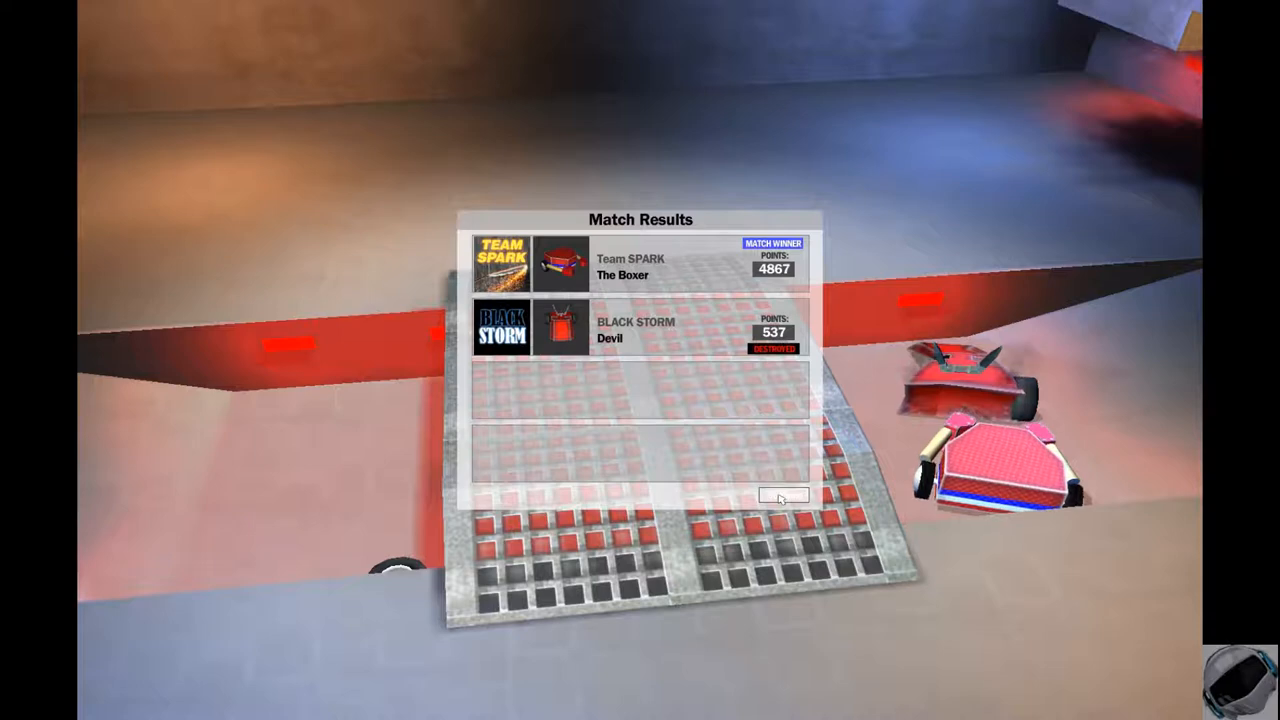
Step: Dismiss the match results and open robot selection to replace Devil
click(783, 496)
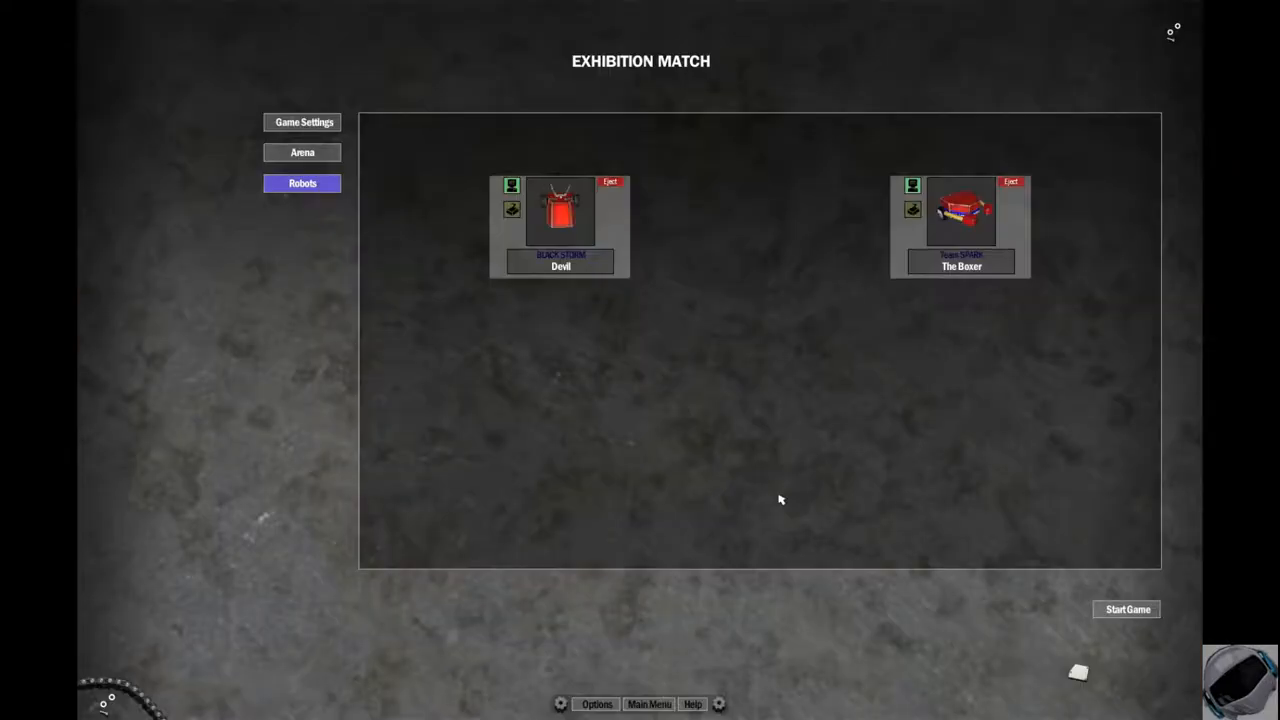
mouse_move(781, 498)
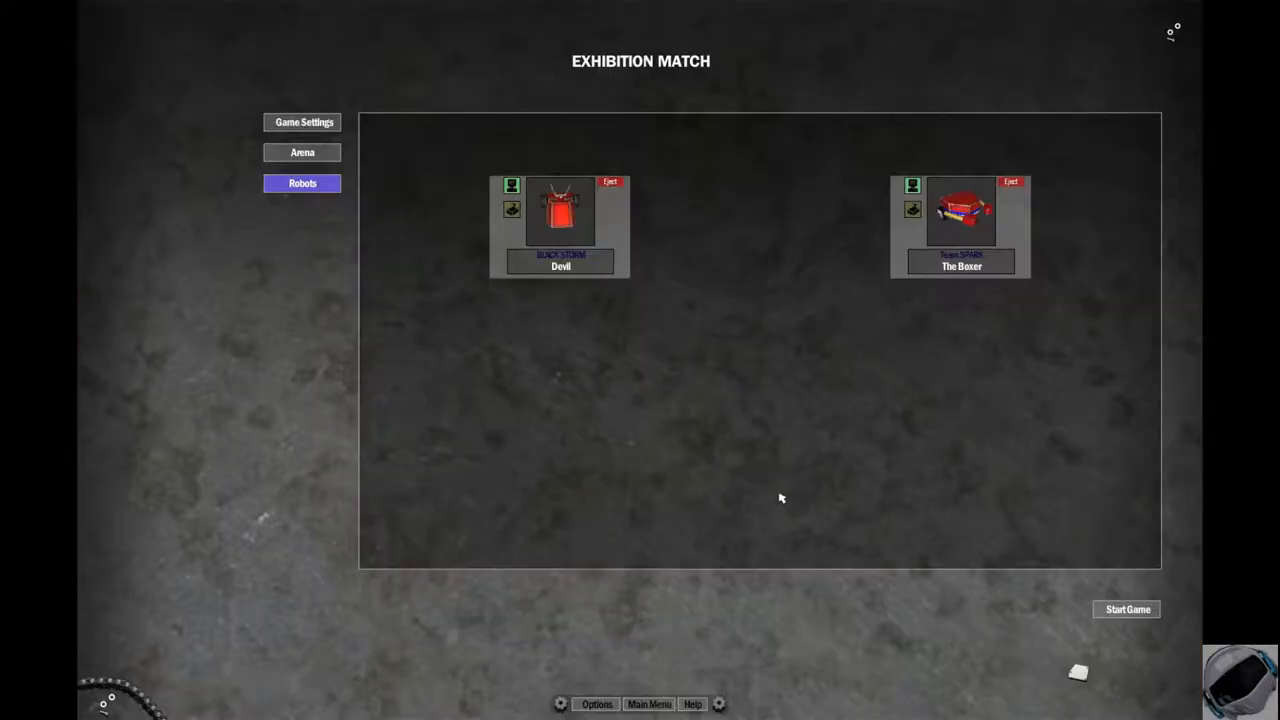
click(512, 209)
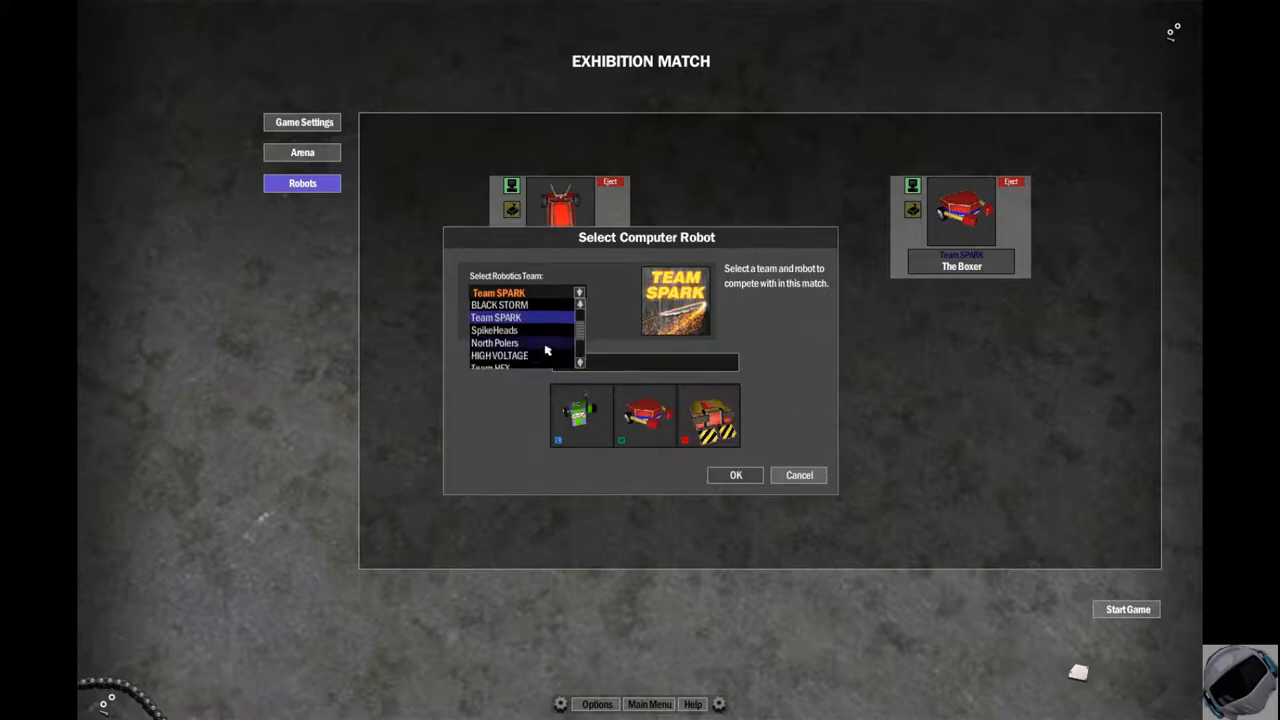
Step: Select SpikeHeads' Dementia and North Polers' Iceberg as the two exhibition robots
click(494, 330)
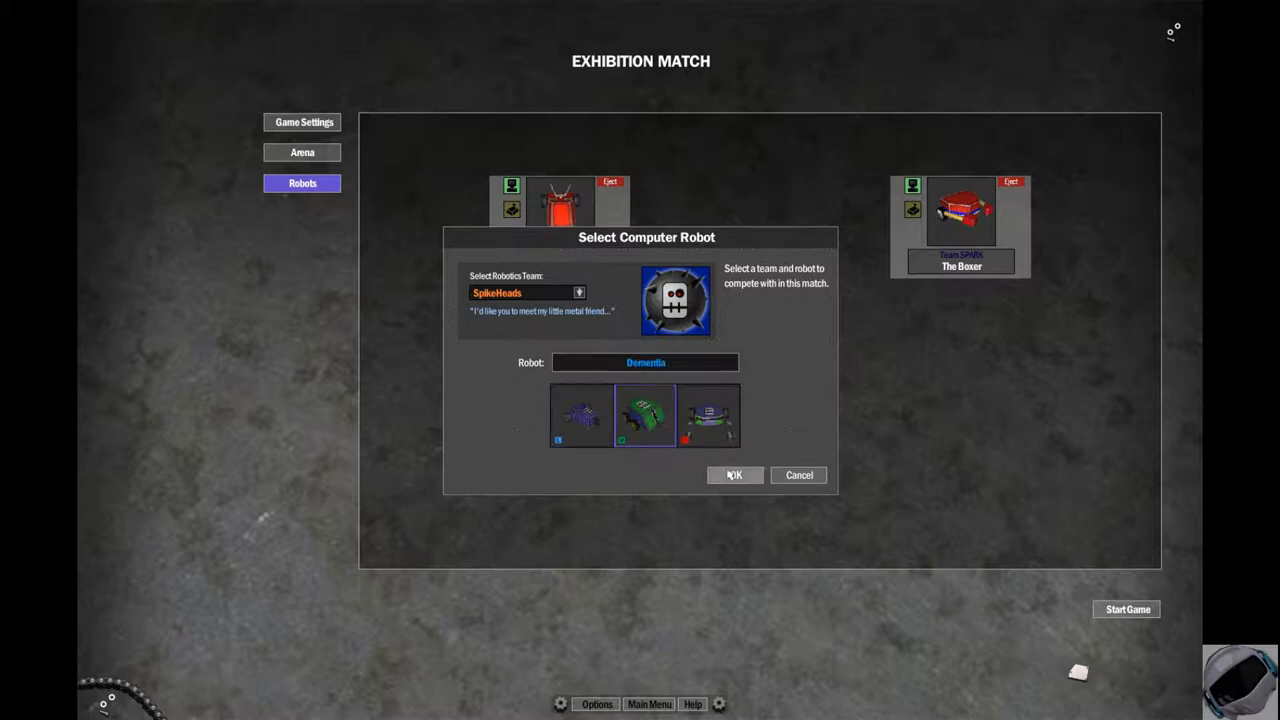
click(734, 474)
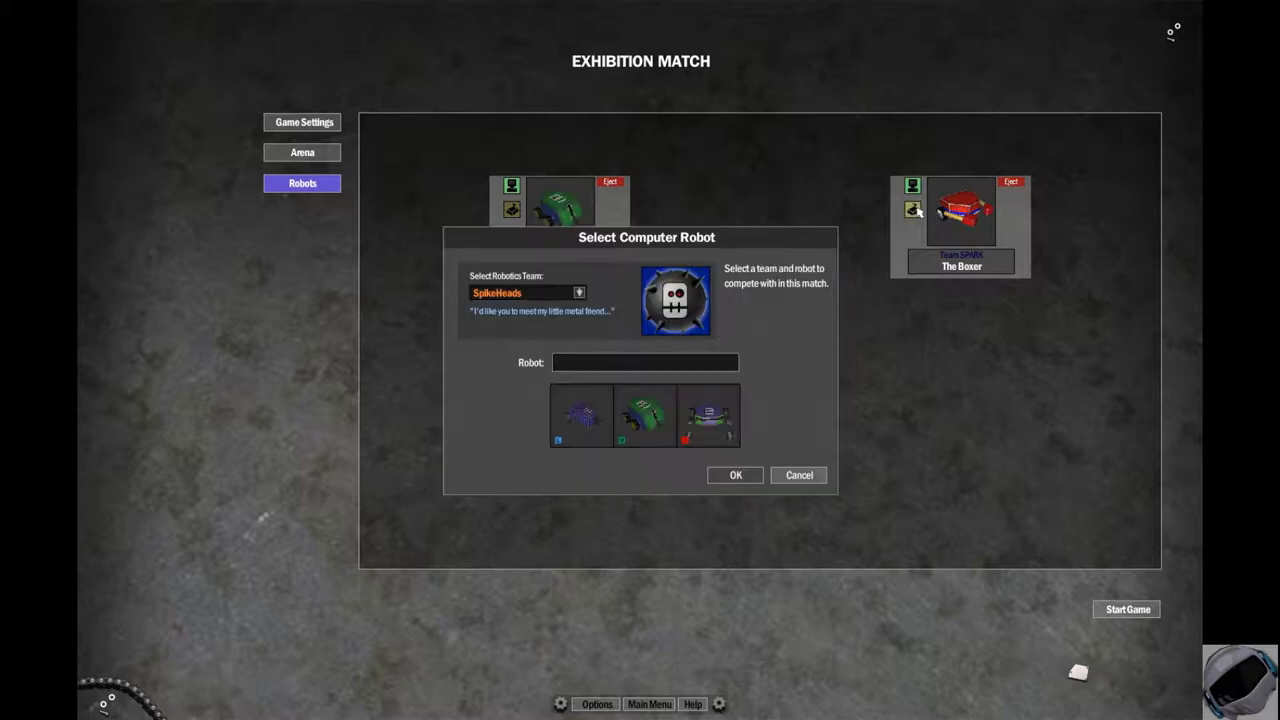
click(578, 292)
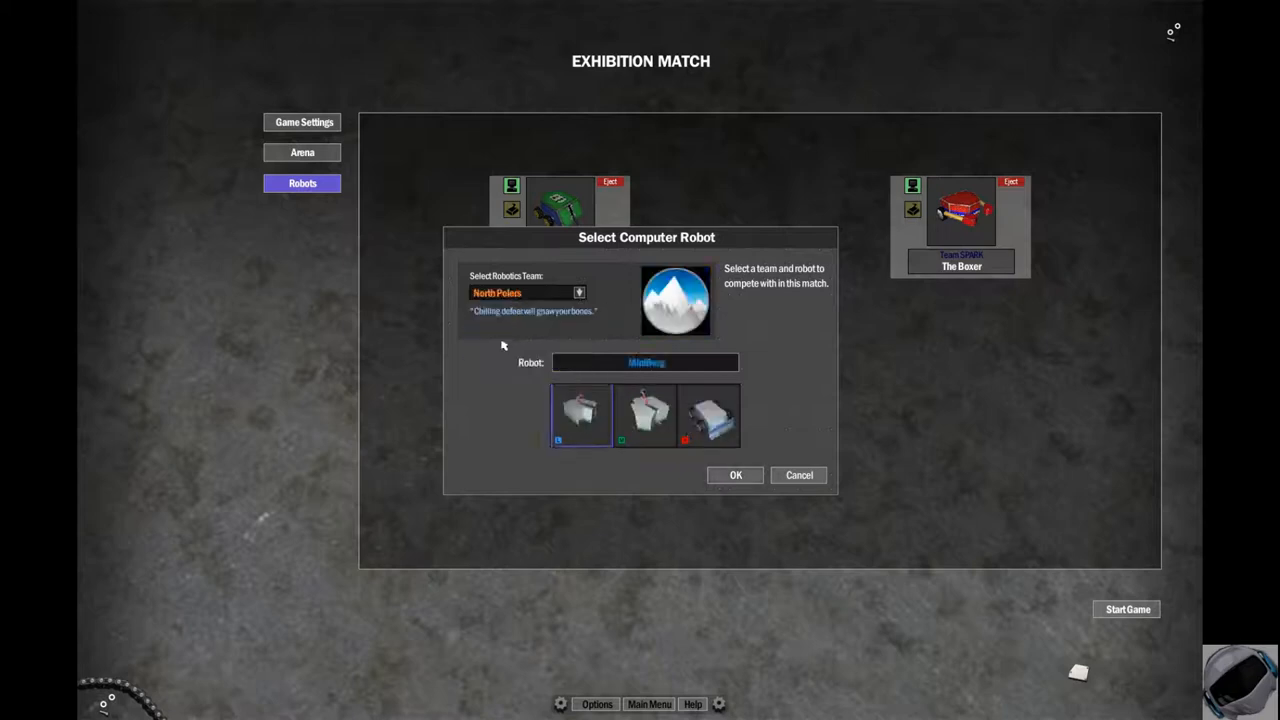
click(735, 475)
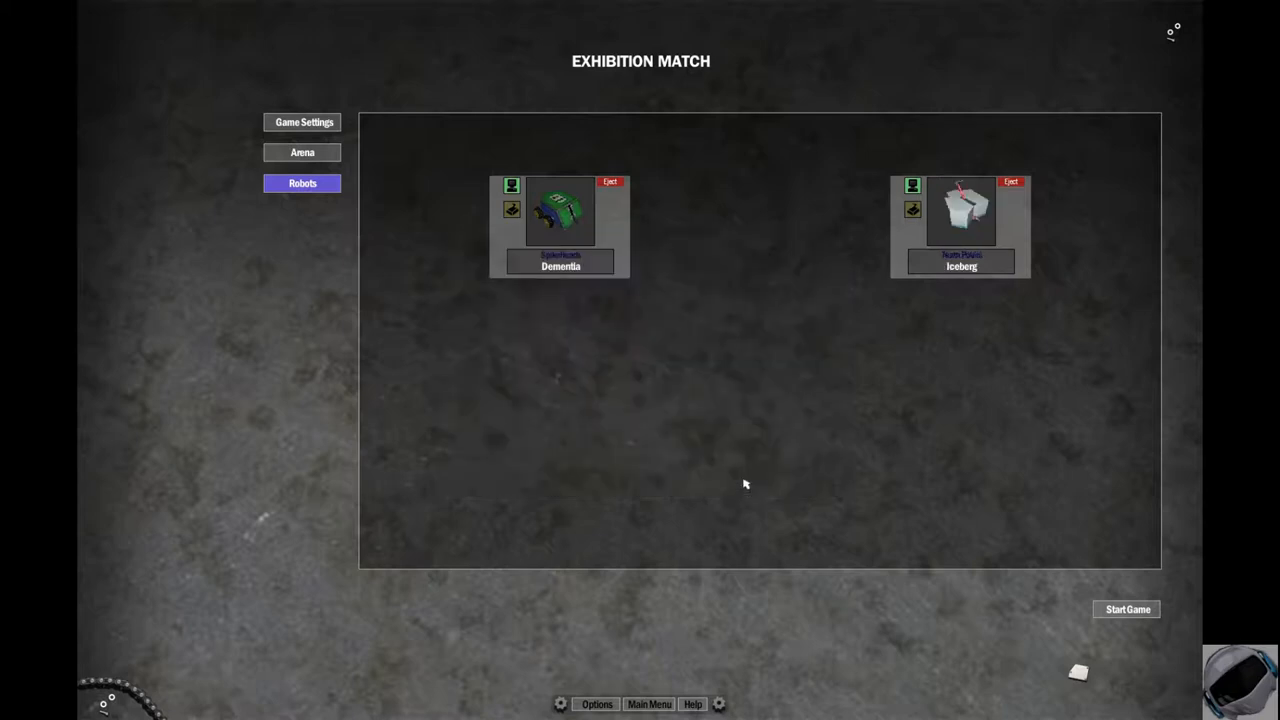
click(1126, 609)
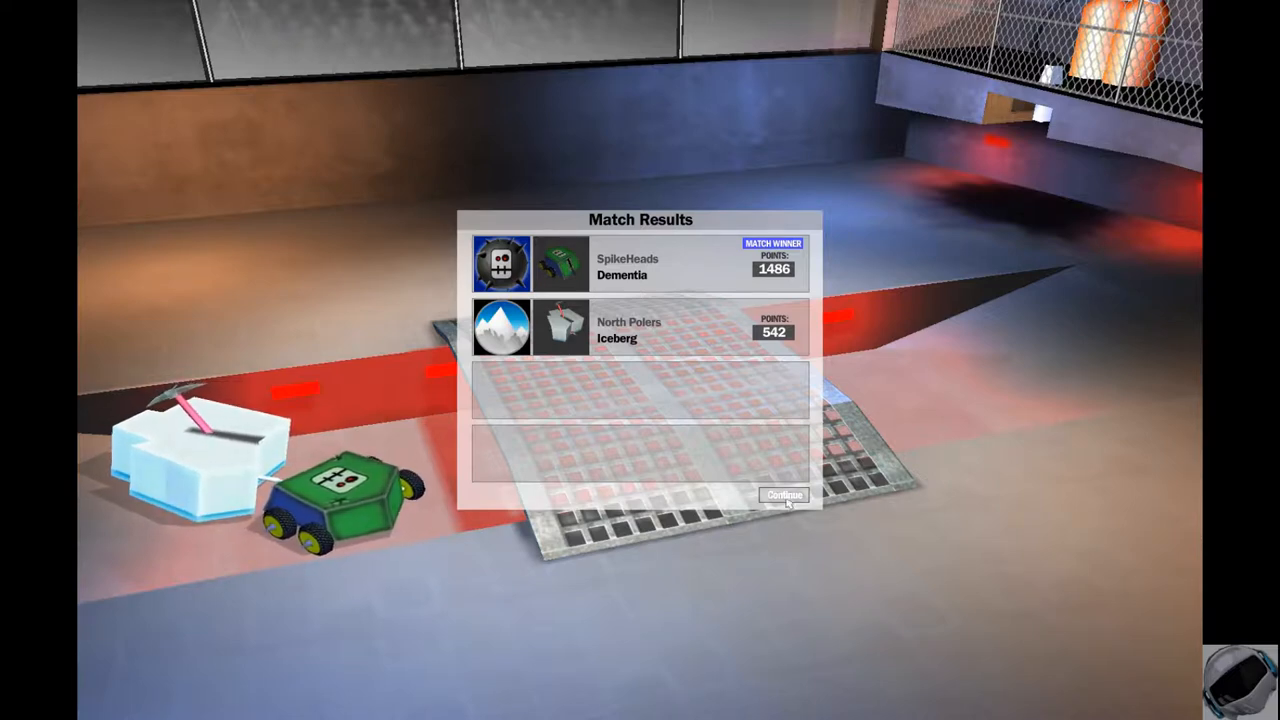
Step: Dismiss the match results and launch the next exhibition match
click(784, 494)
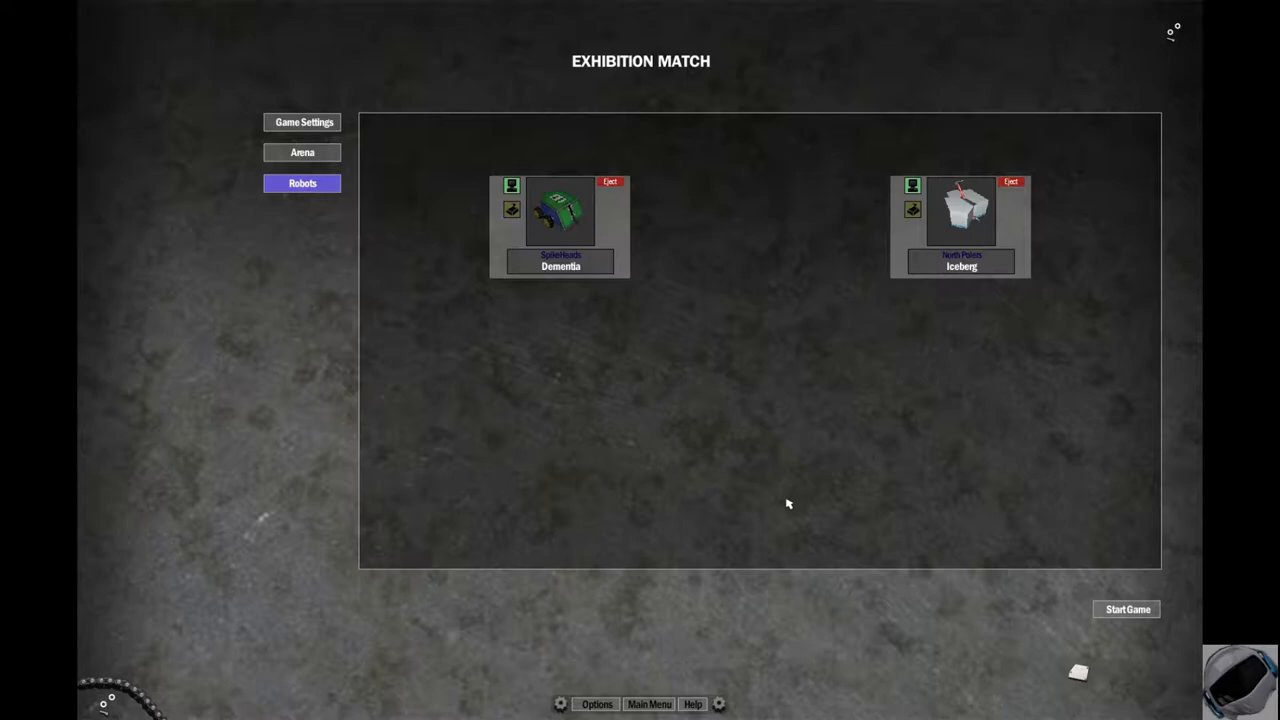
mouse_move(613, 446)
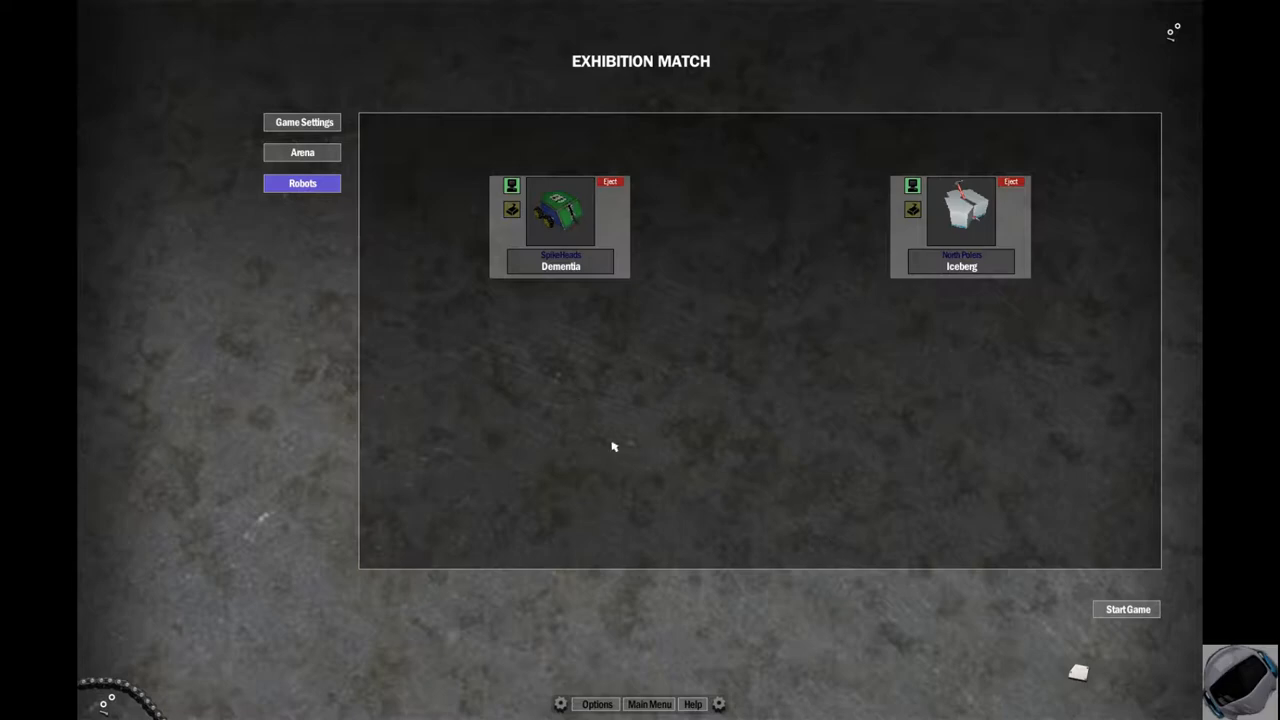
click(1127, 609)
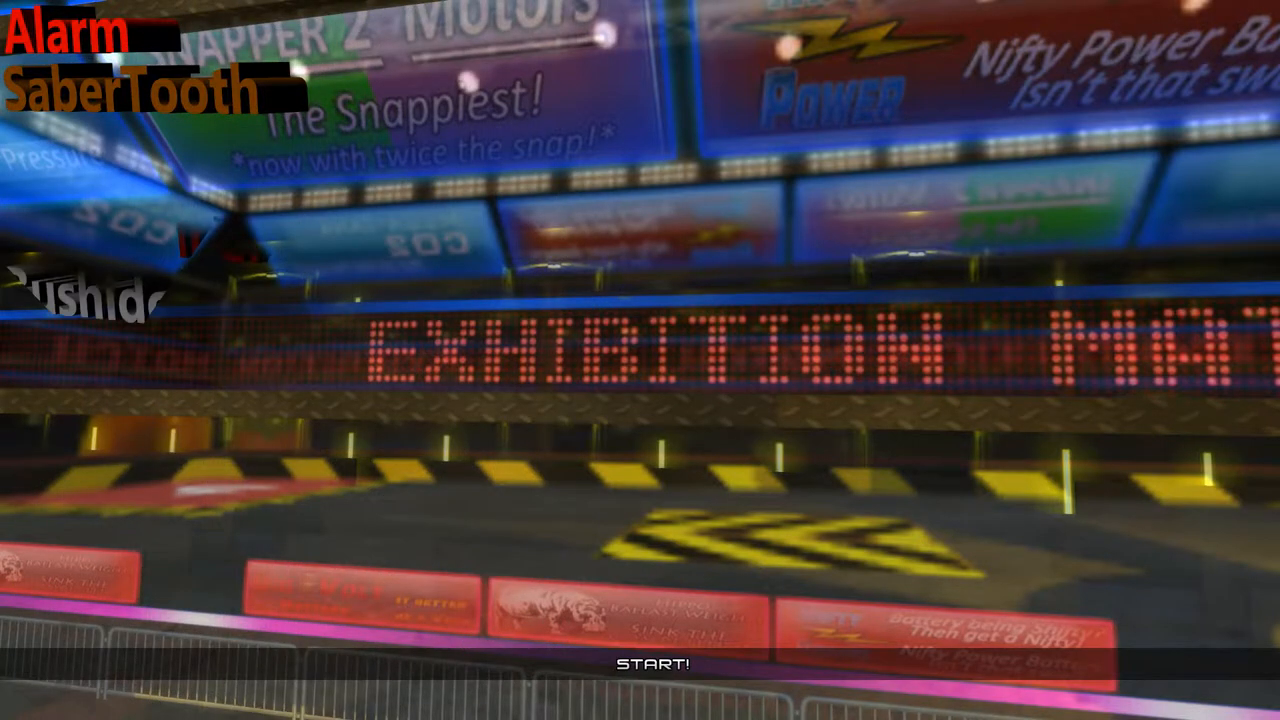